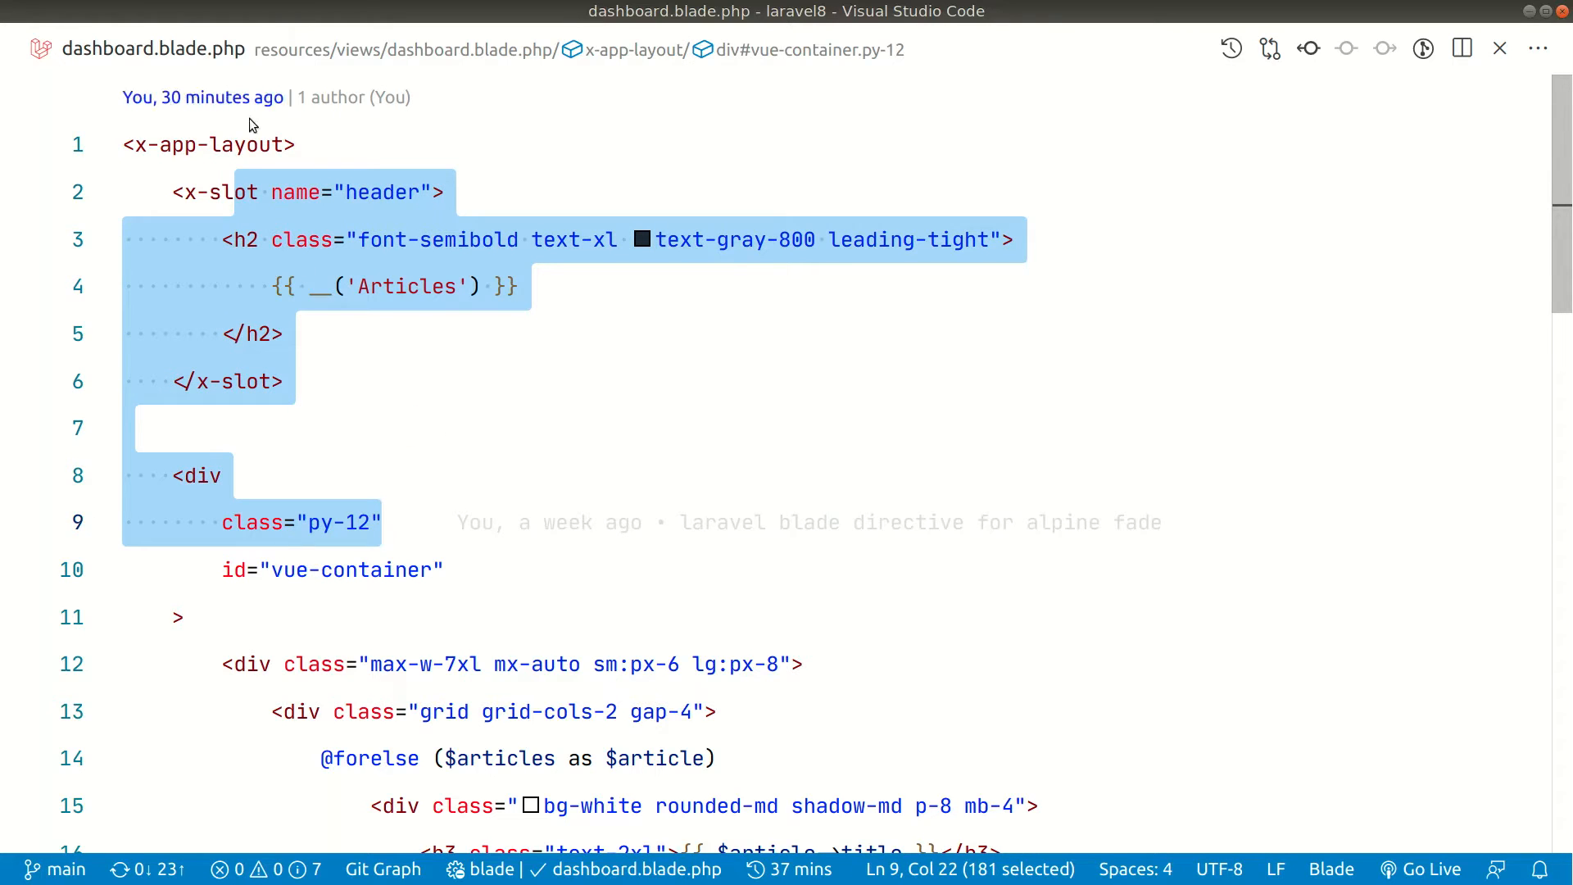
Step: Clear the text selection in dashboard.blade.php and bring app.css into view
click(483, 428)
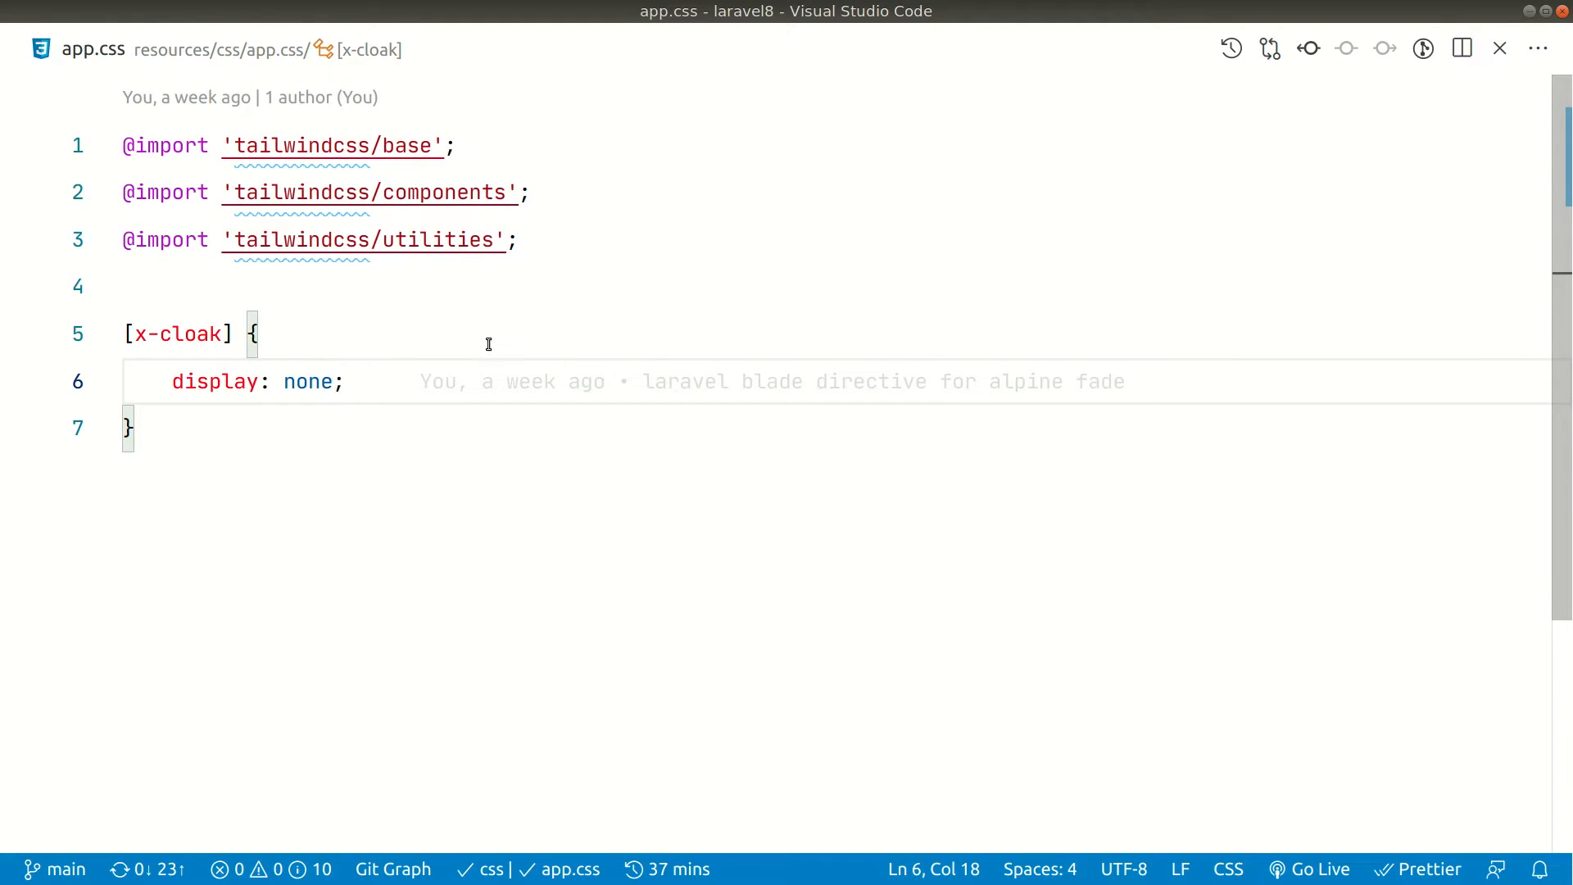
key(ctrl)
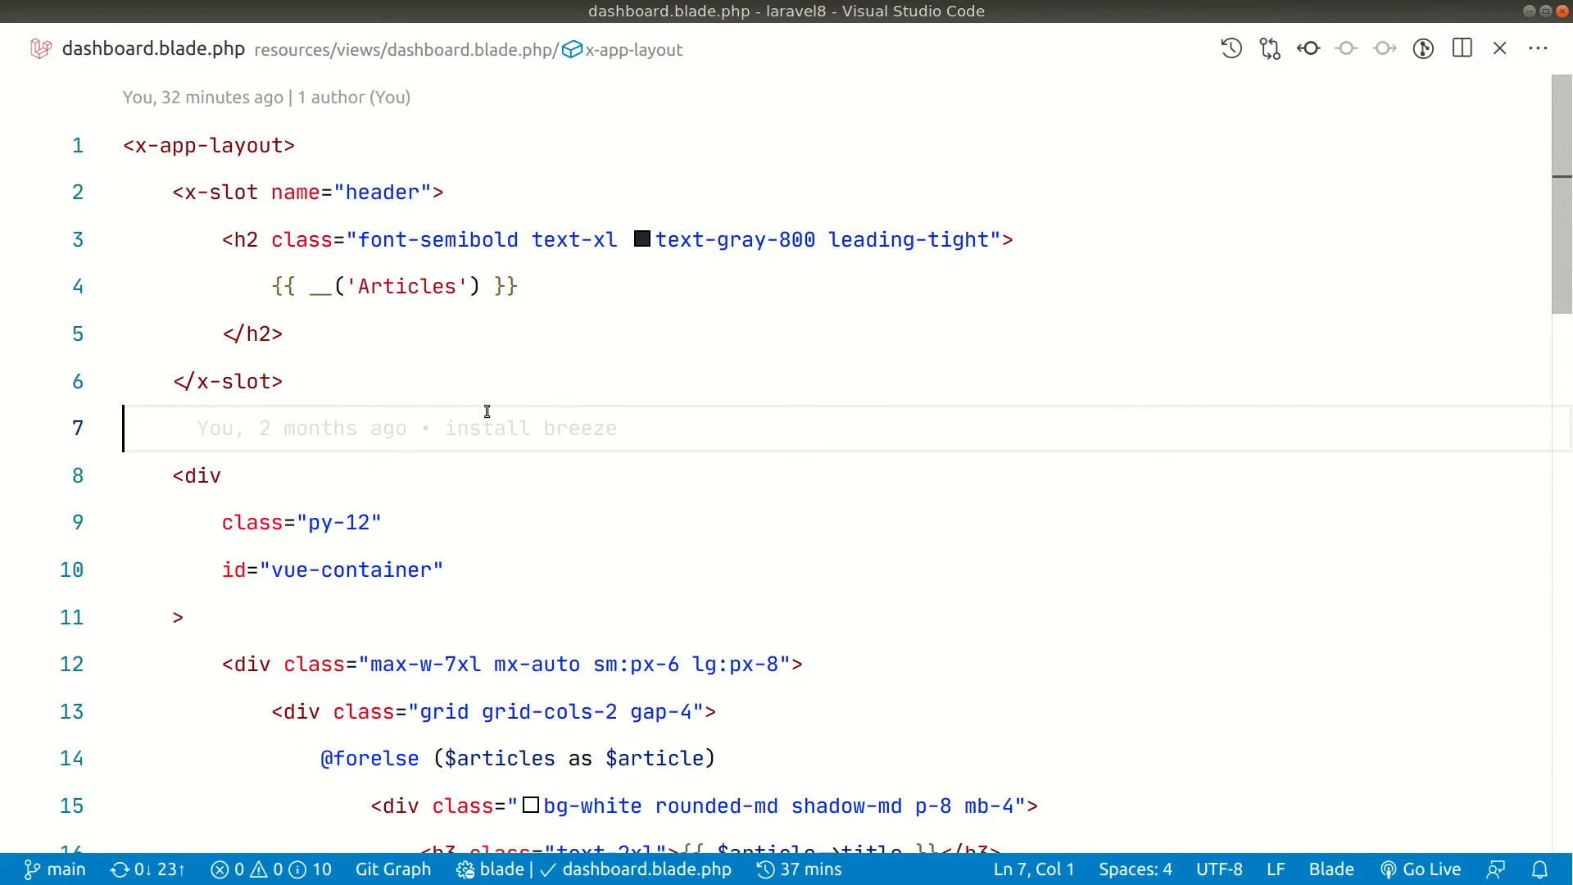
mouse_move(600, 539)
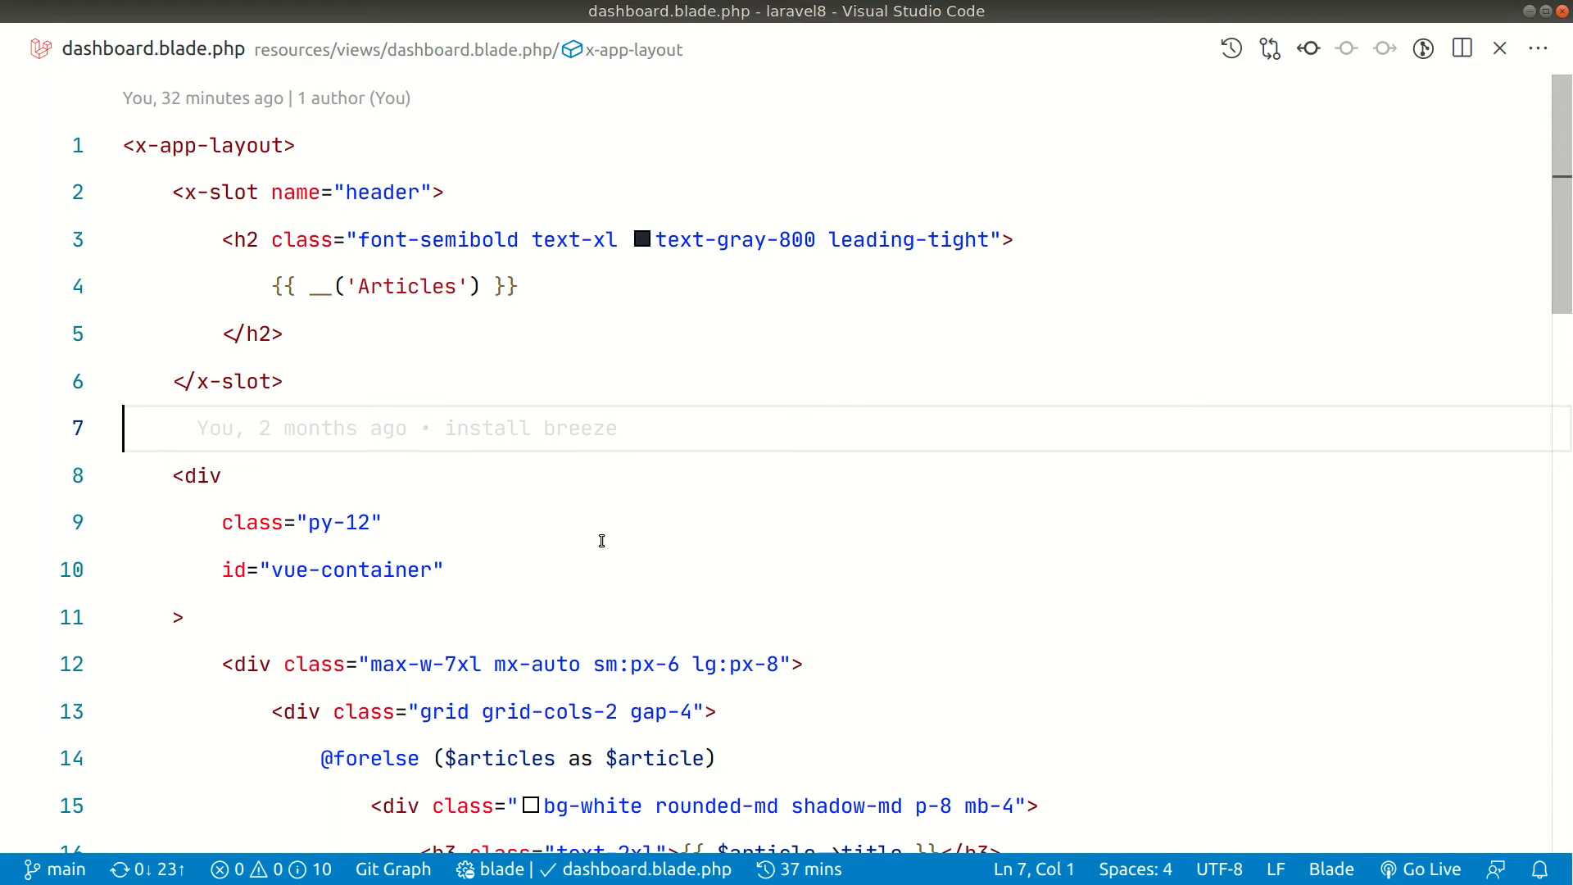
key(ctrl+tab)
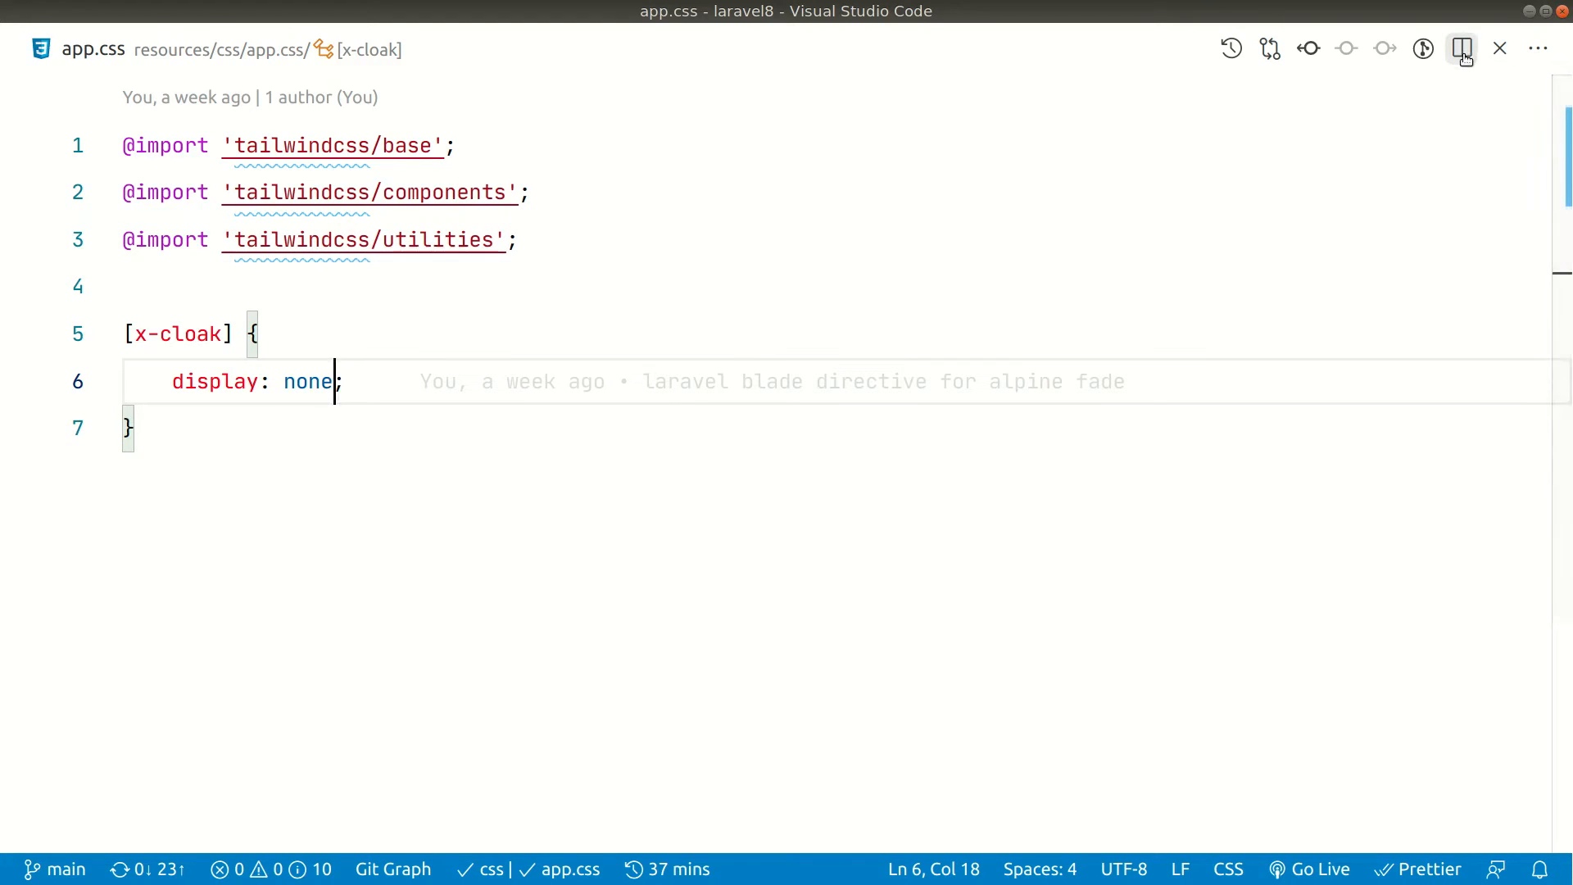
mouse_move(1461, 48)
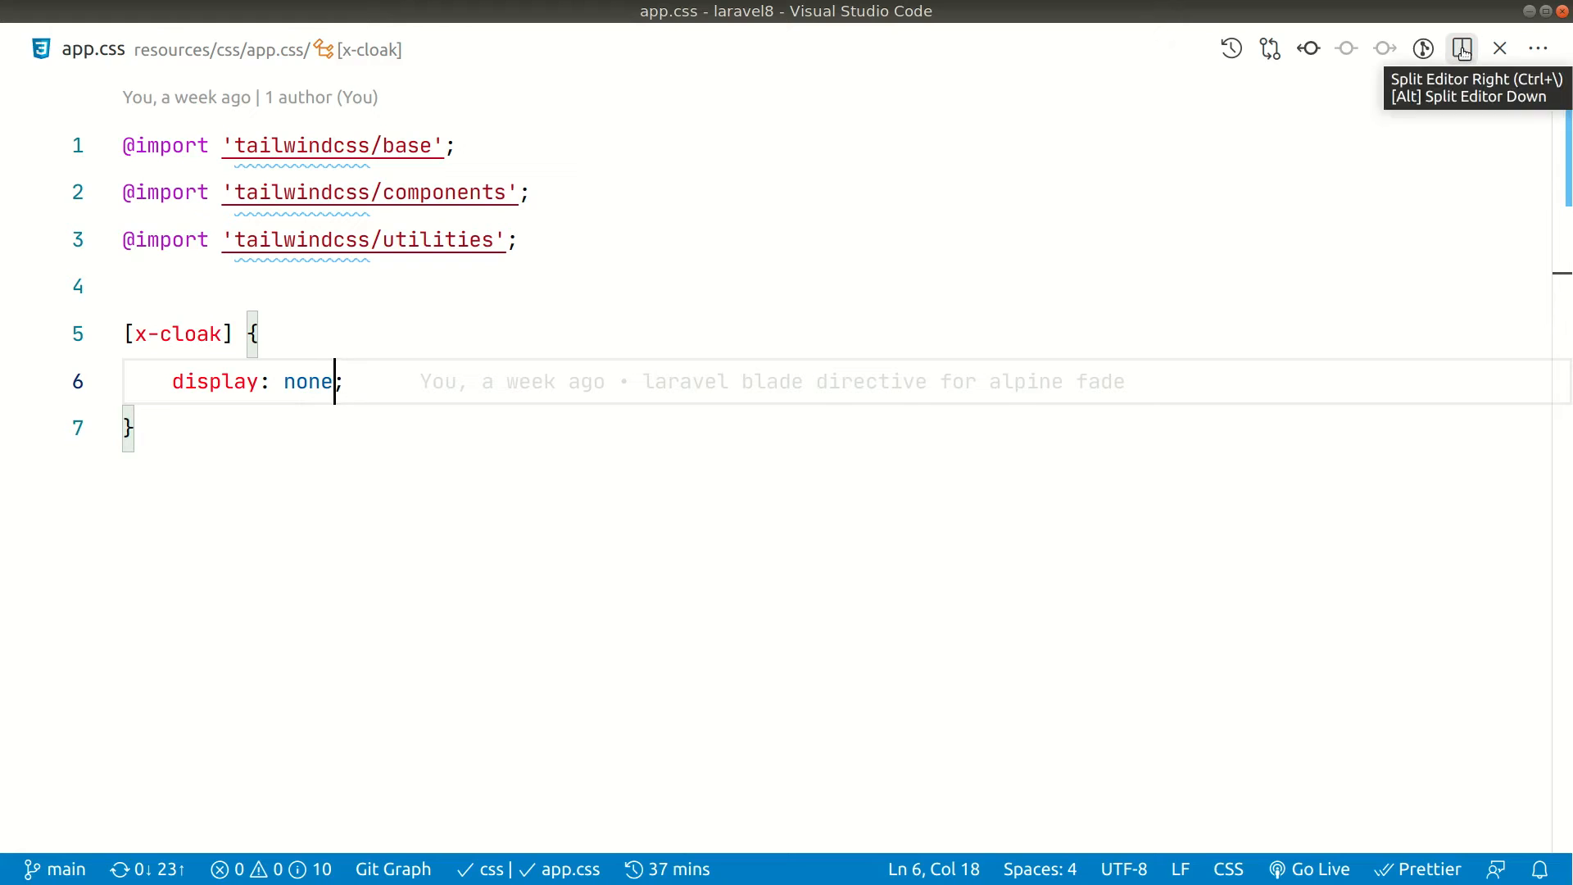
Step: Split the editor right, showing dashboard.blade.php left and app.css right
click(1461, 49)
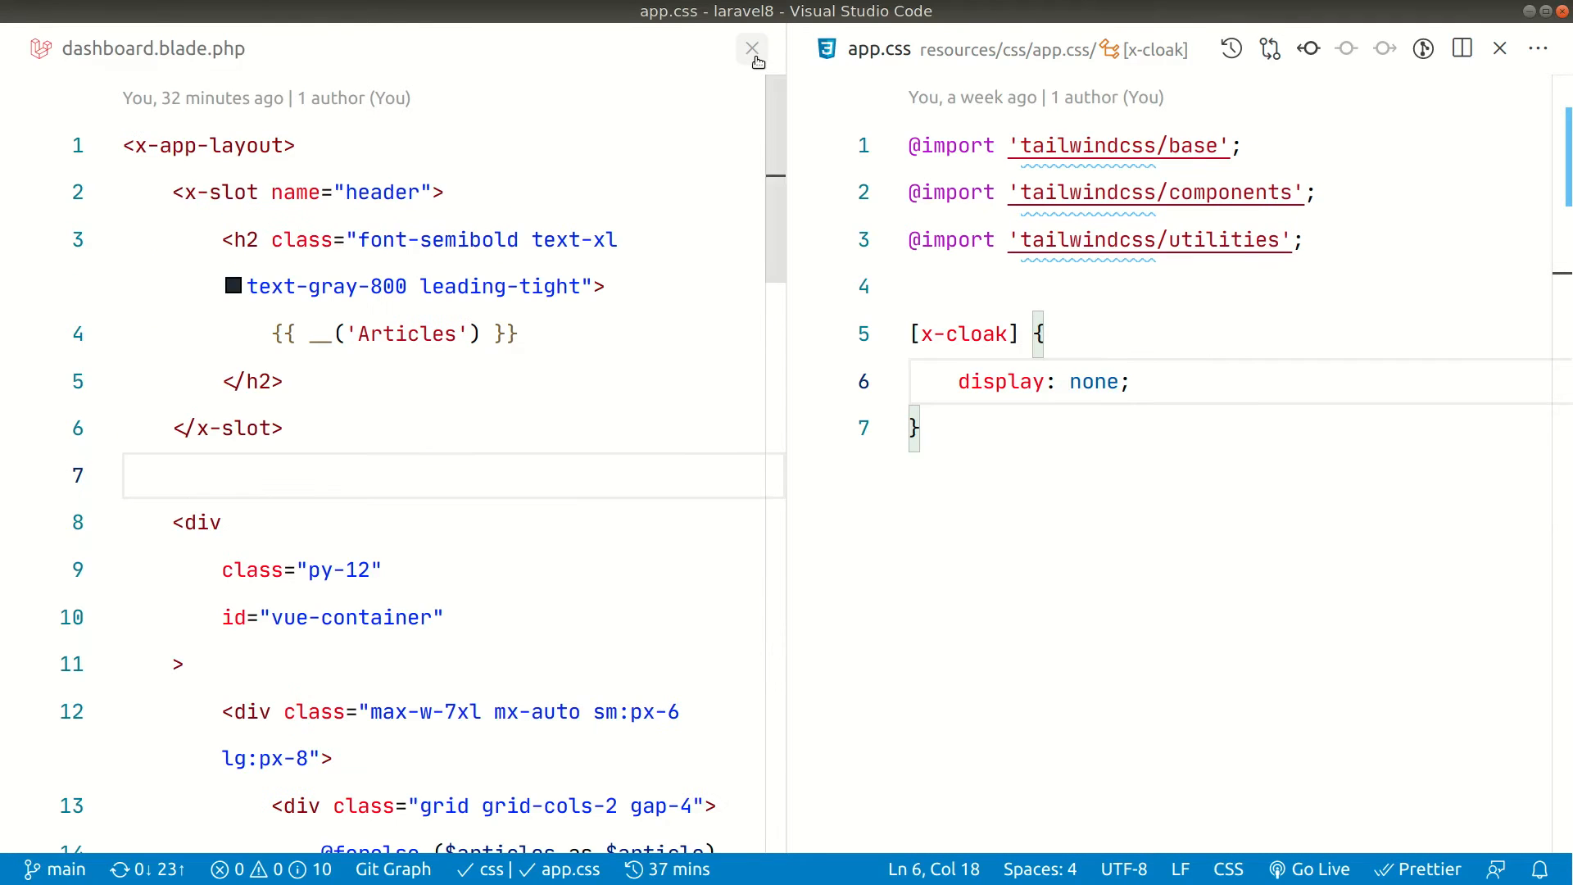
mouse_move(98, 67)
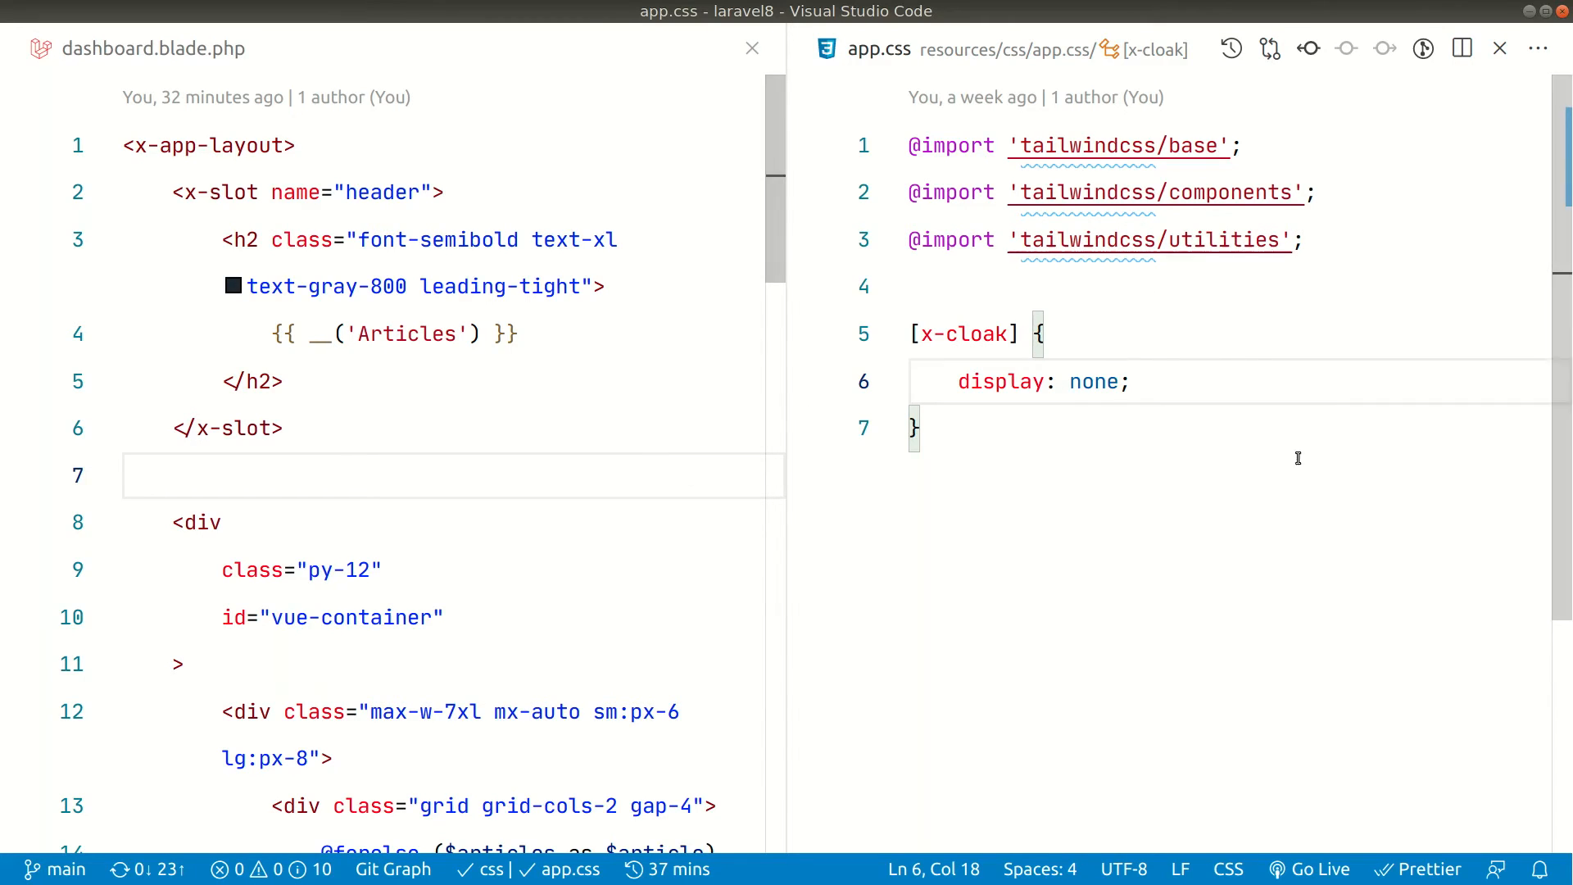
click(913, 427)
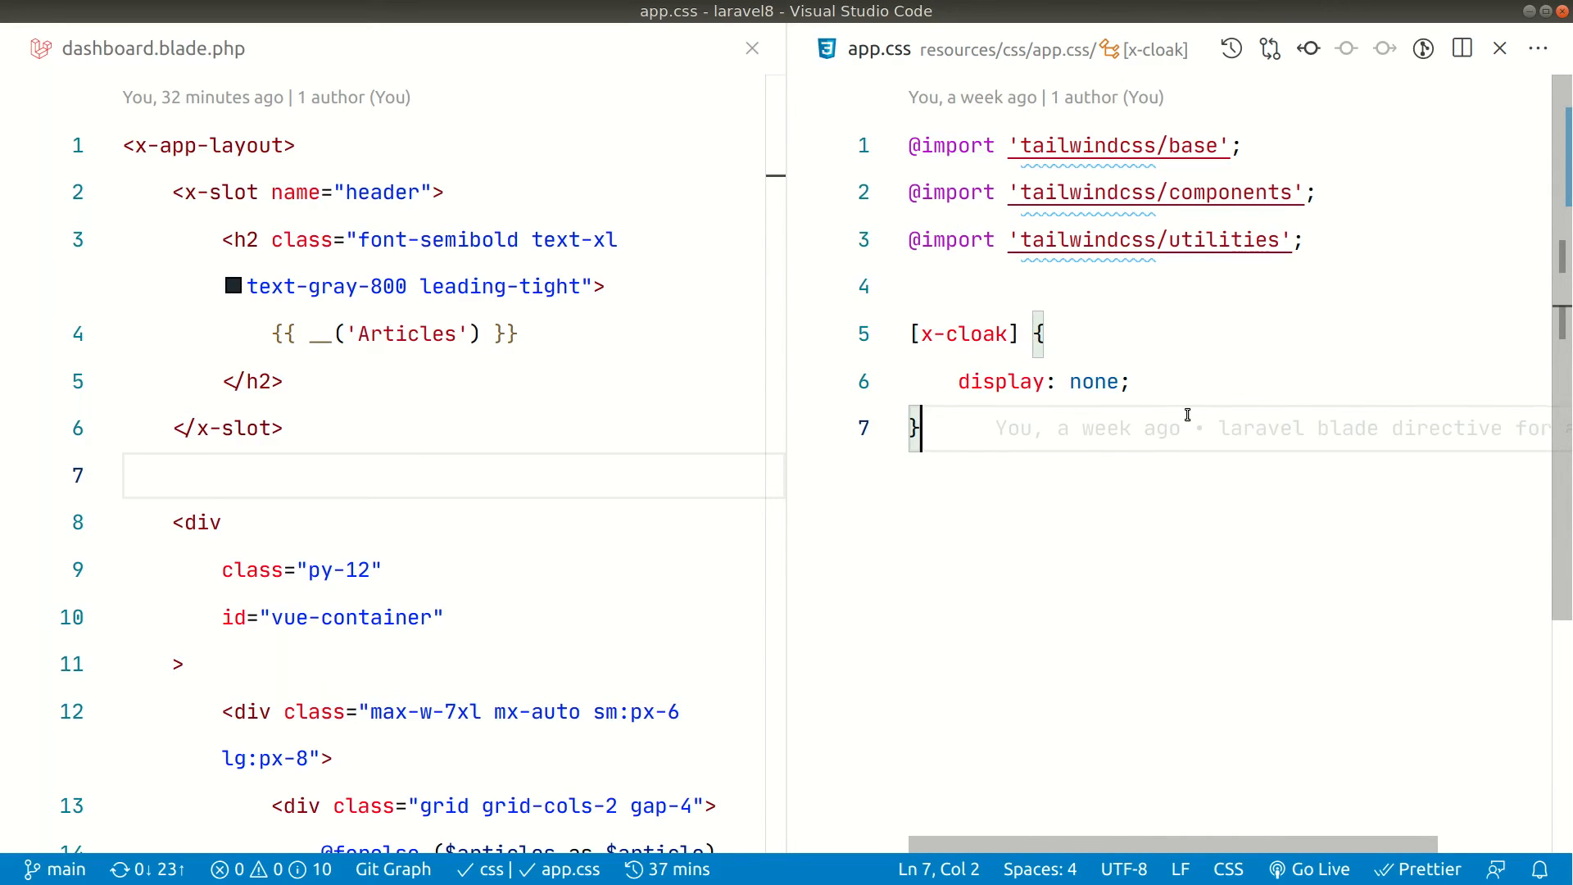
text(ksjlkdf)
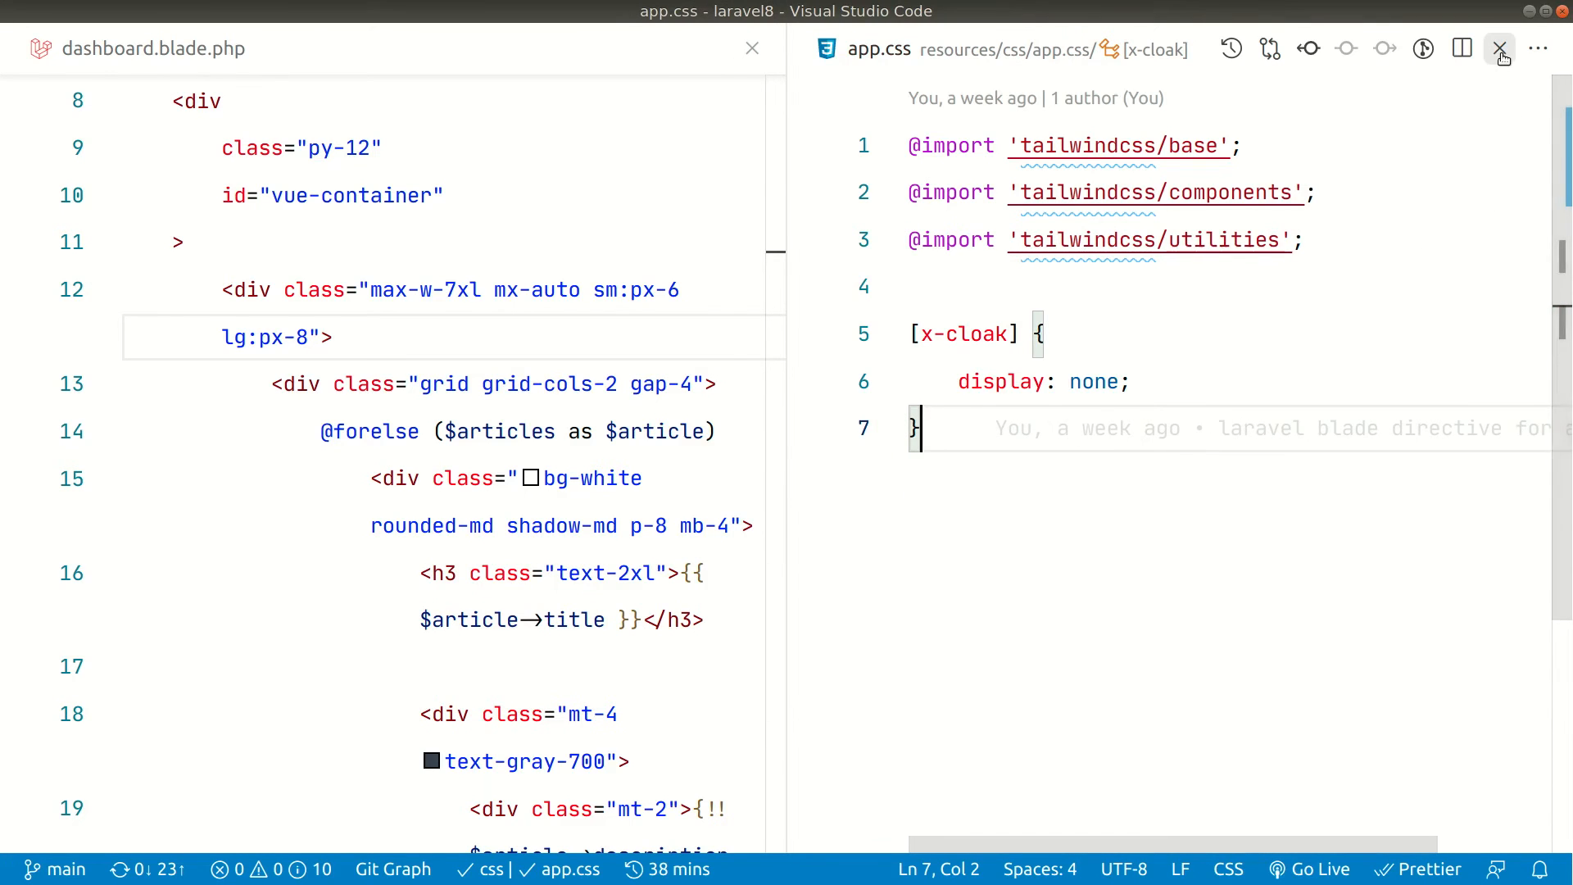
key(ctrl+p)
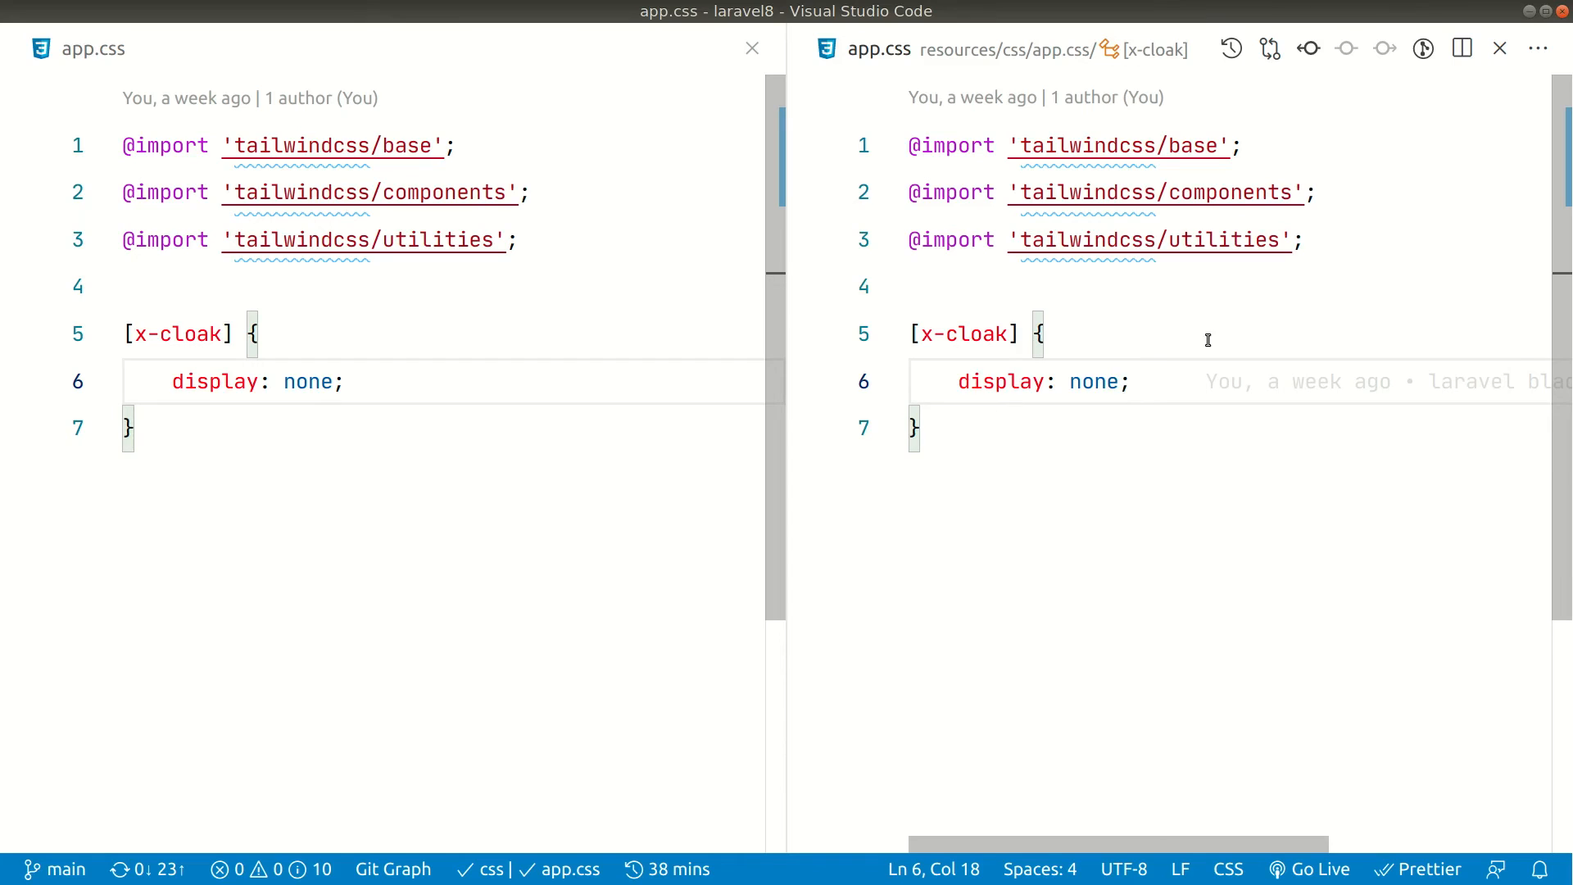
mouse_move(1461, 49)
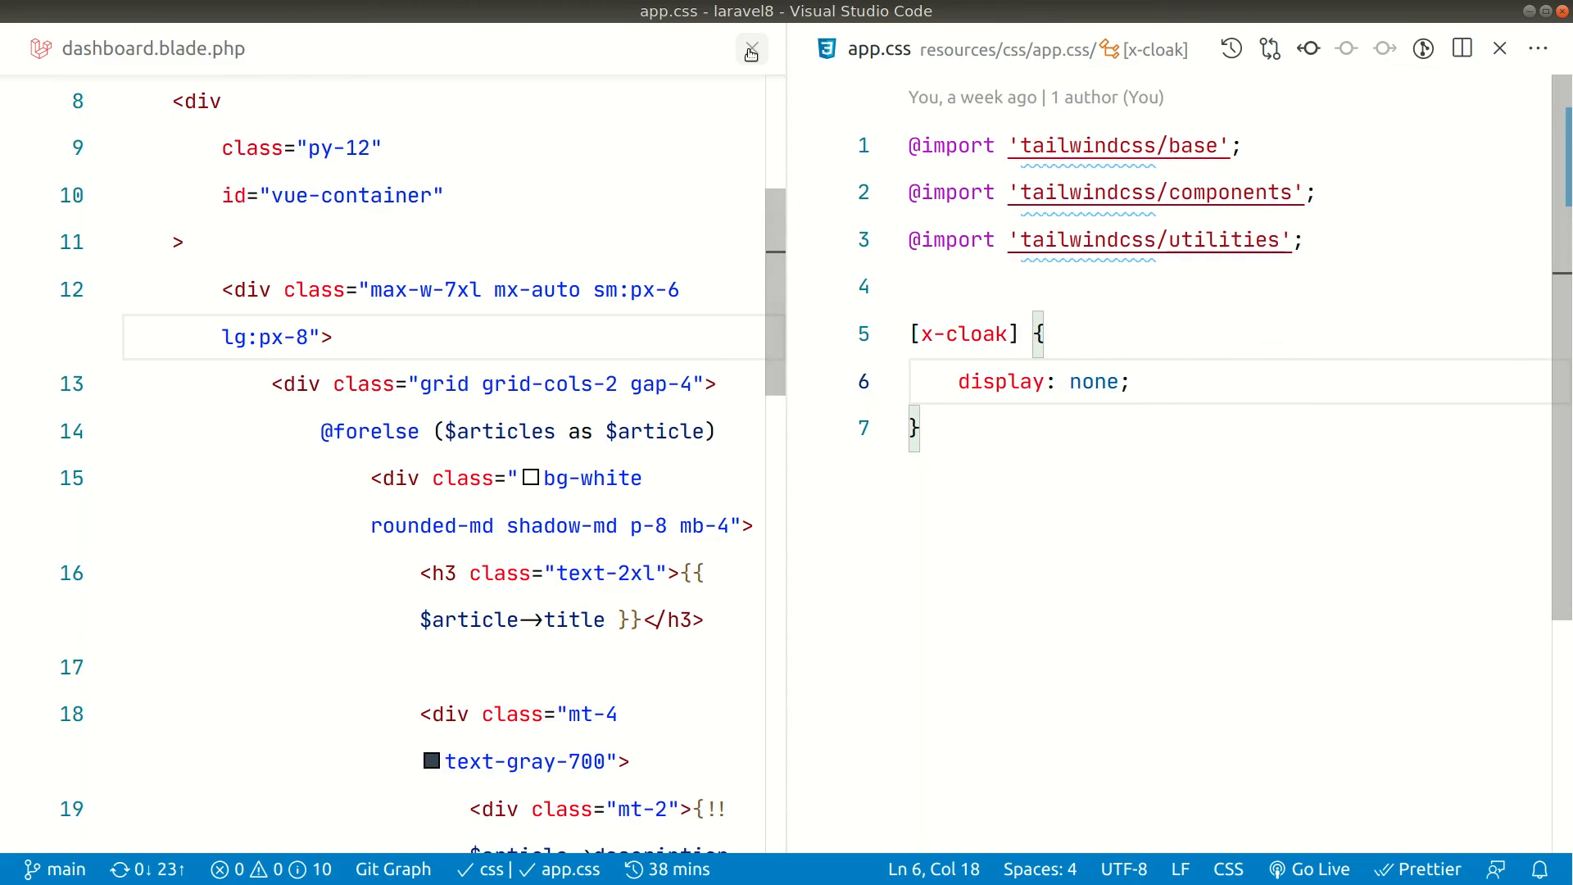
scroll(down, 3)
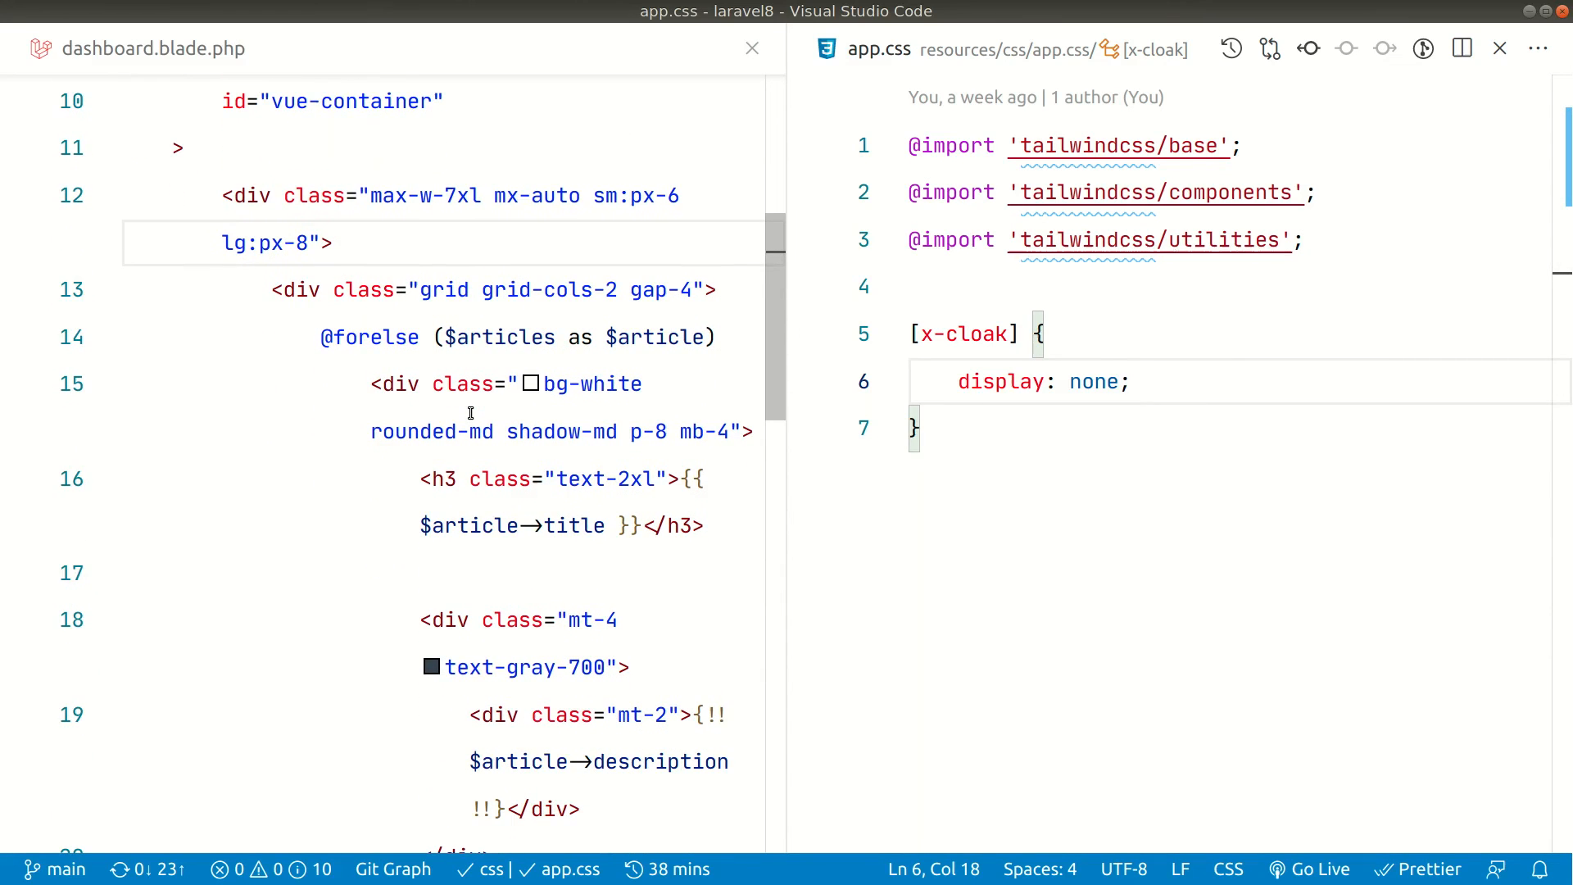